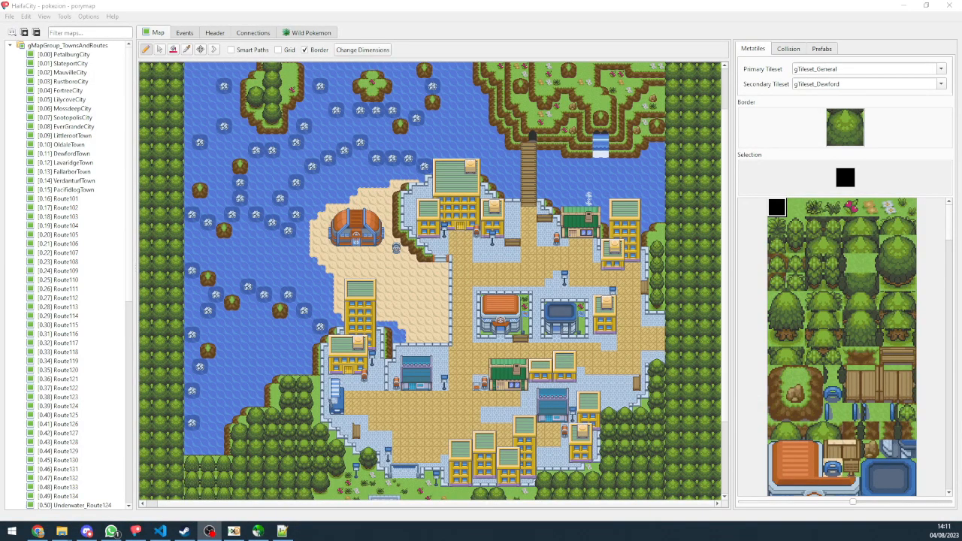
{"action": "mouse_move", "coordinate": [685, 215]}
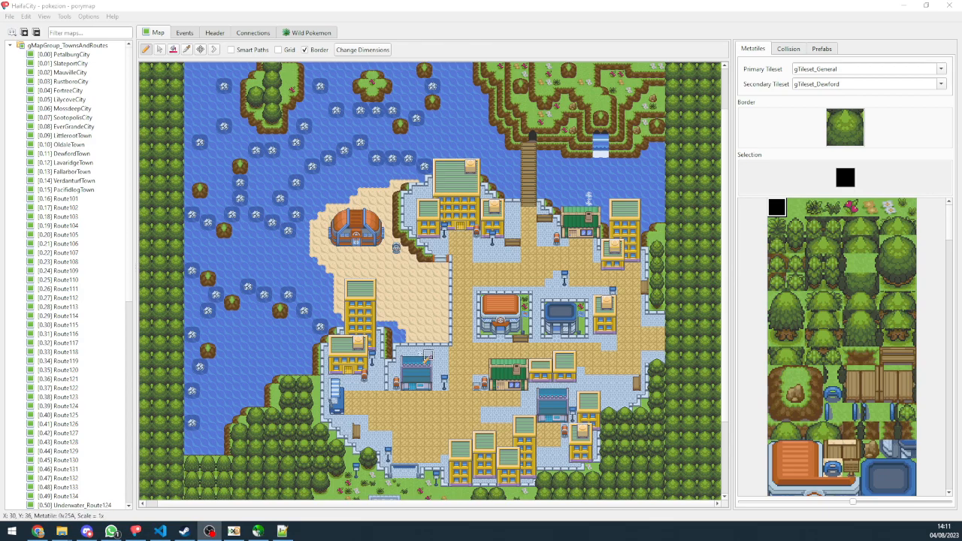
{"action": "mouse_move", "coordinate": [276, 468]}
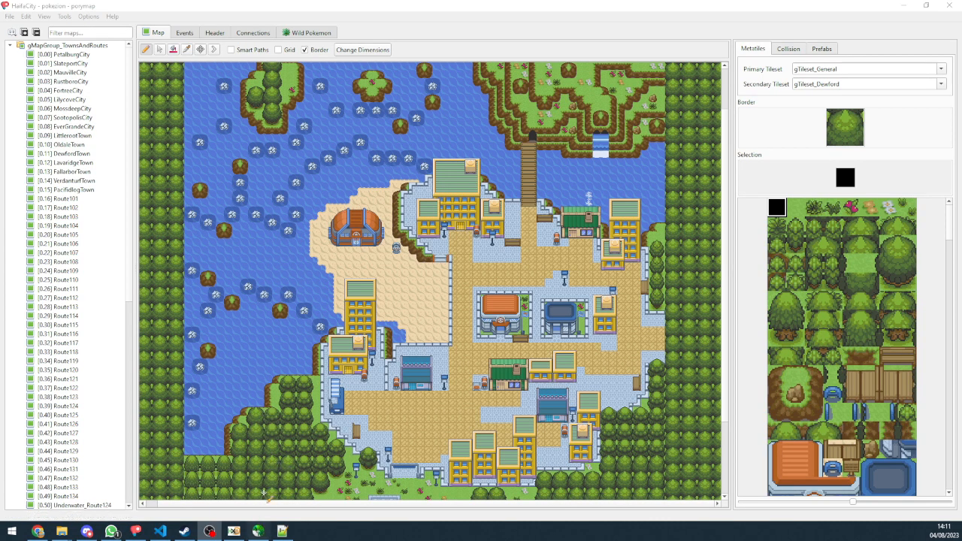
{"action": "mouse_move", "coordinate": [258, 531]}
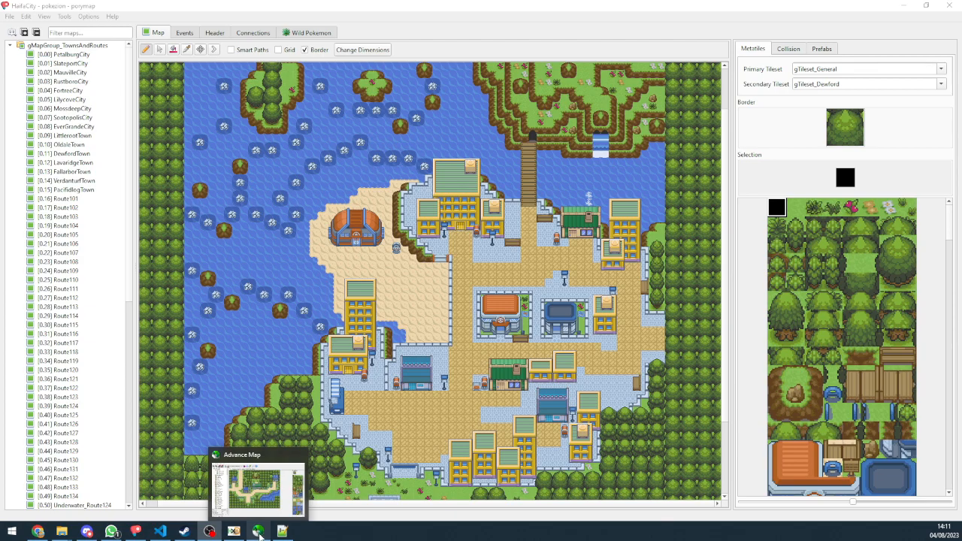
- Save Advance Map's Hesperia (0.0) town map to the Desktop as a .map file
{"action": "left_click", "coordinate": [257, 489]}
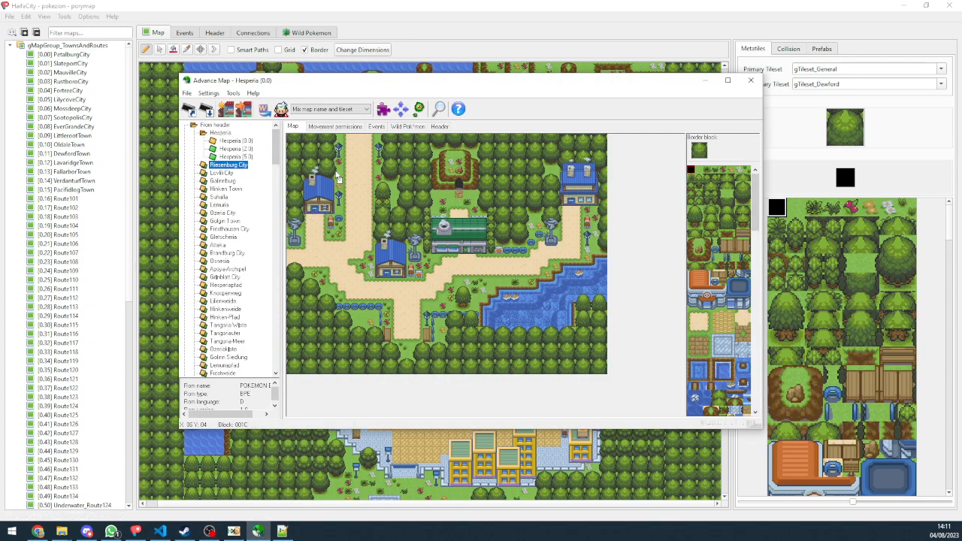
{"action": "mouse_move", "coordinate": [319, 173]}
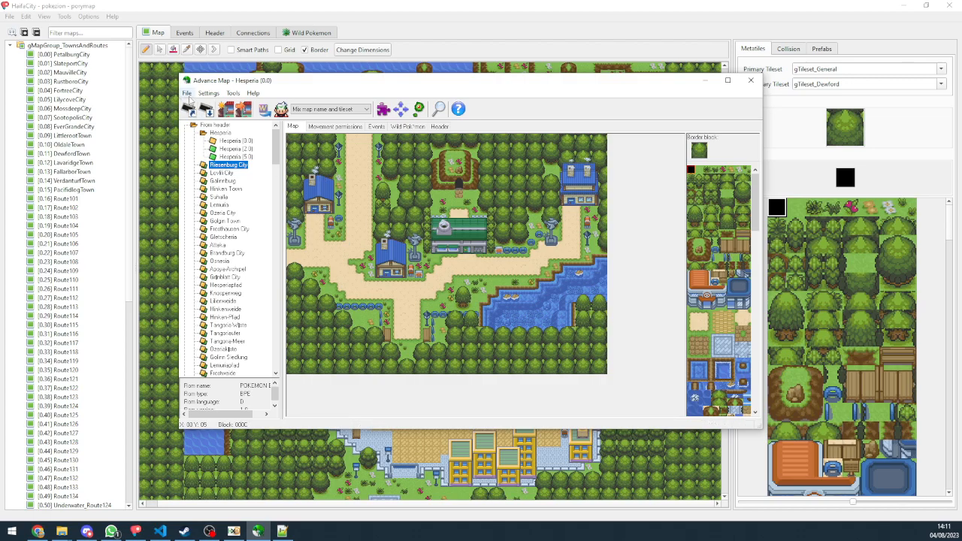
{"action": "left_click", "coordinate": [186, 92]}
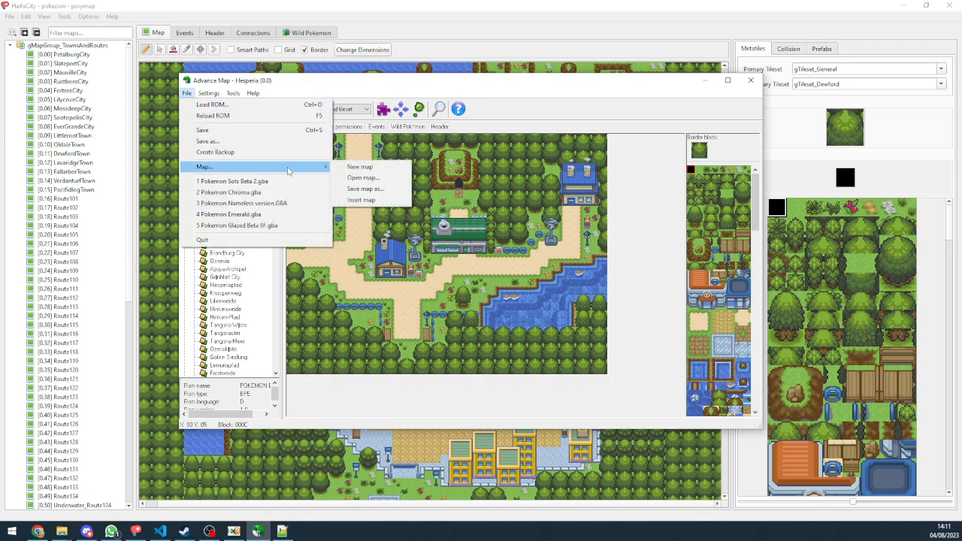
{"action": "mouse_move", "coordinate": [365, 189]}
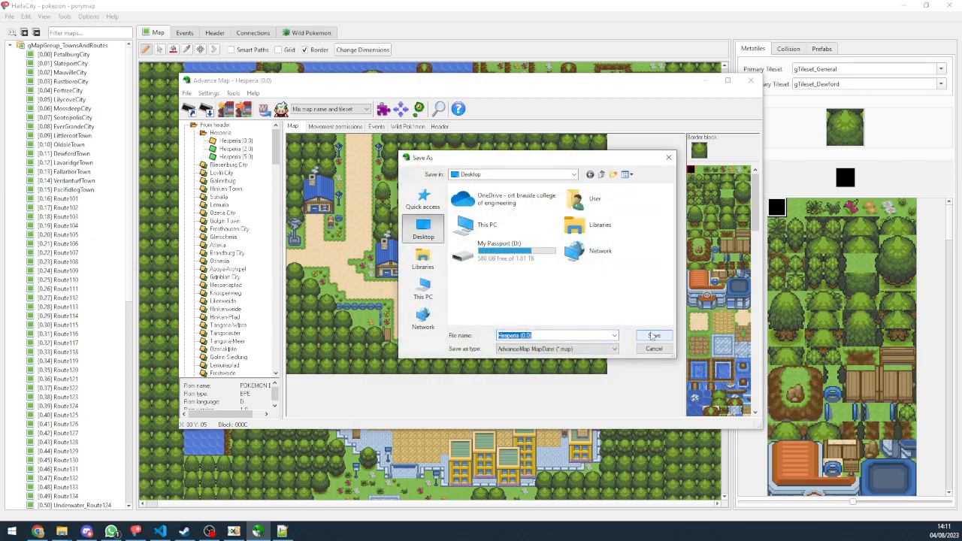
{"action": "left_click", "coordinate": [653, 335]}
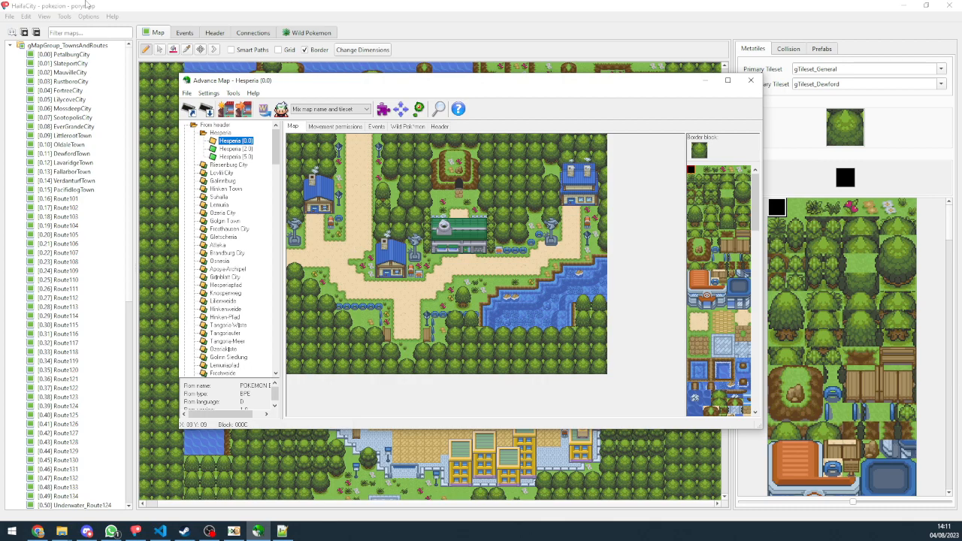
{"action": "left_click", "coordinate": [750, 79]}
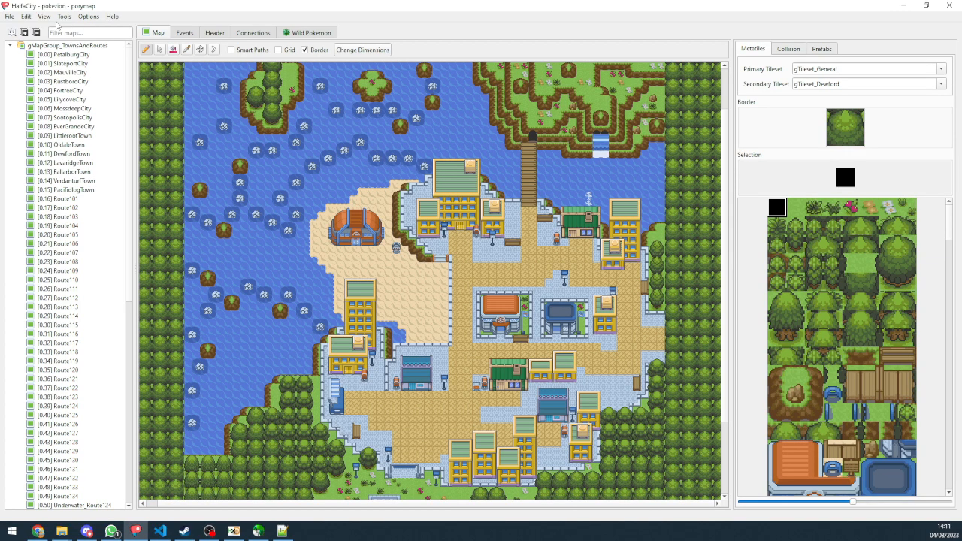
{"action": "mouse_move", "coordinate": [65, 16]}
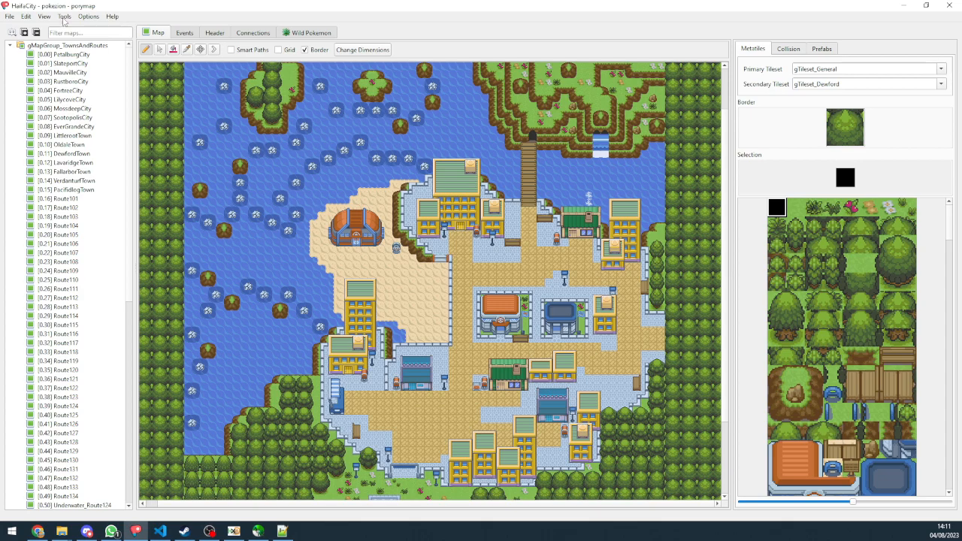
- Import Hesperia (0.0).map from the Desktop using Import Map from Advance Map 1.92
{"action": "left_click", "coordinate": [64, 16]}
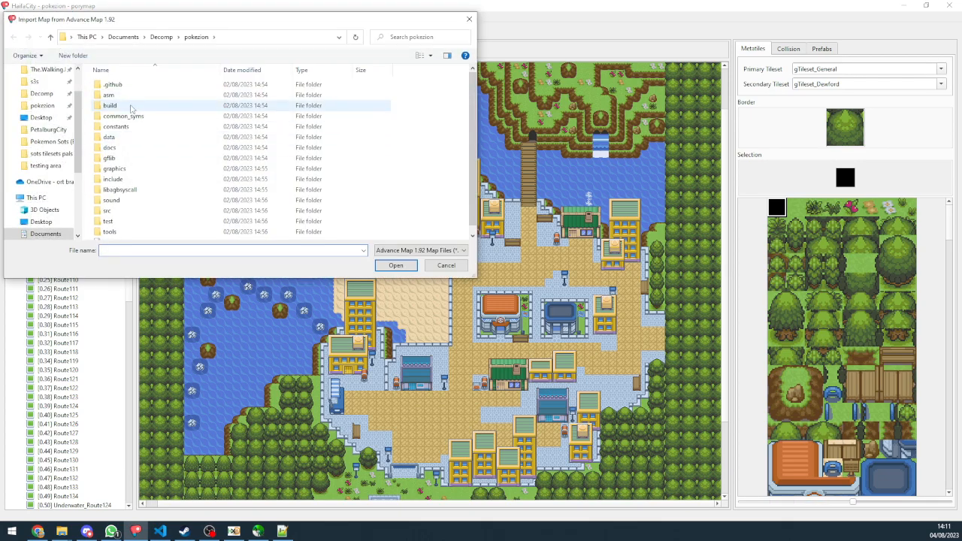
{"action": "left_click", "coordinate": [41, 117]}
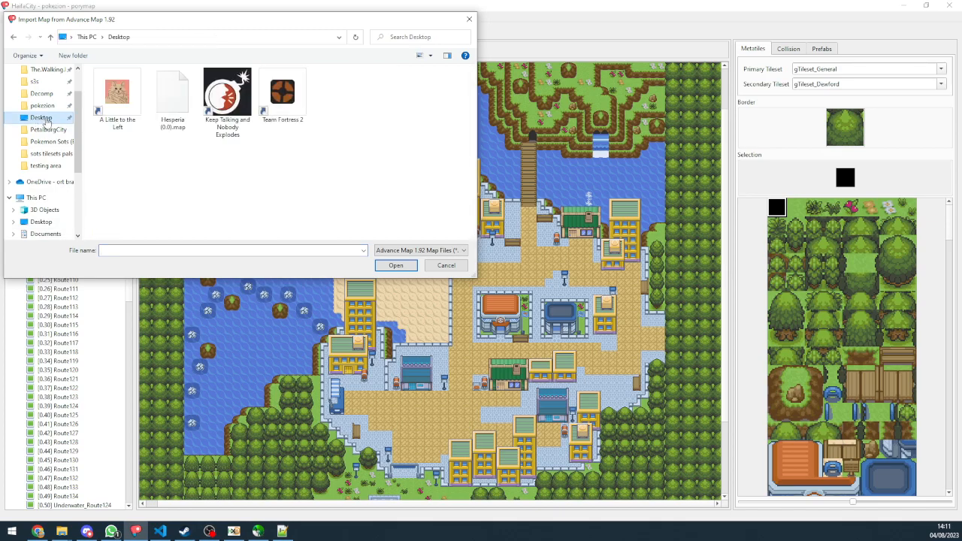
{"action": "left_click", "coordinate": [172, 92]}
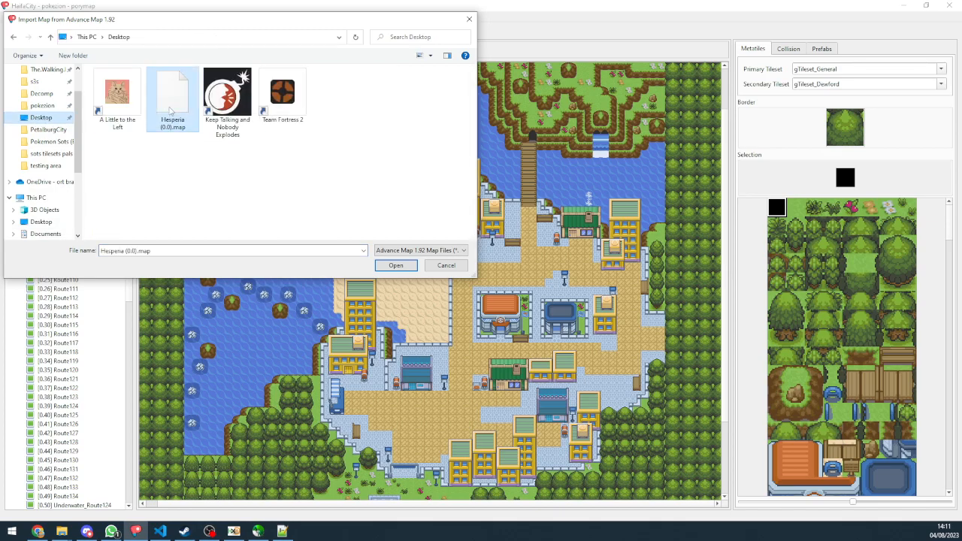
{"action": "left_click", "coordinate": [395, 265]}
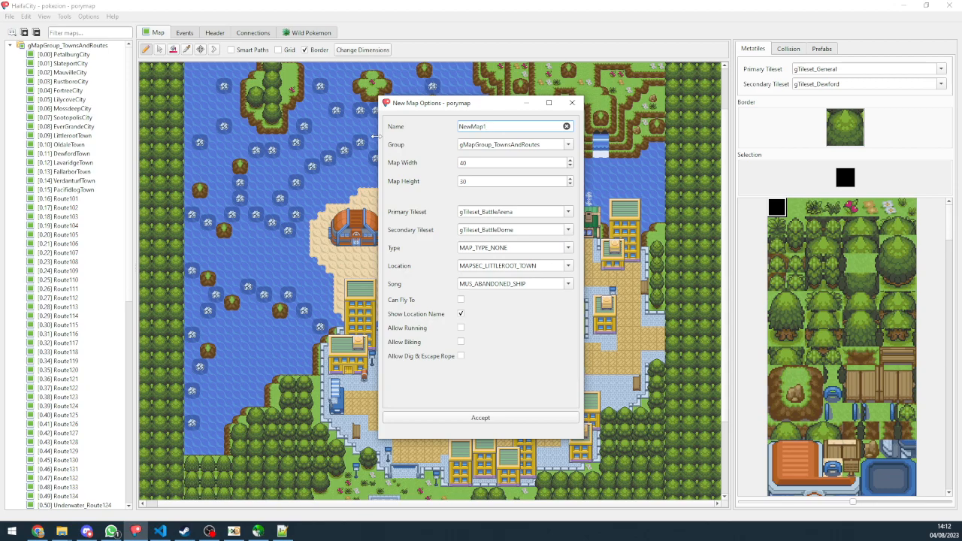
- Create map 'Riddle Town' with gTileset_Petalburg, biking allowed and MUS_POKE_CENTER music
{"action": "scroll", "scroll_direction": "down", "scroll_amount": 3}
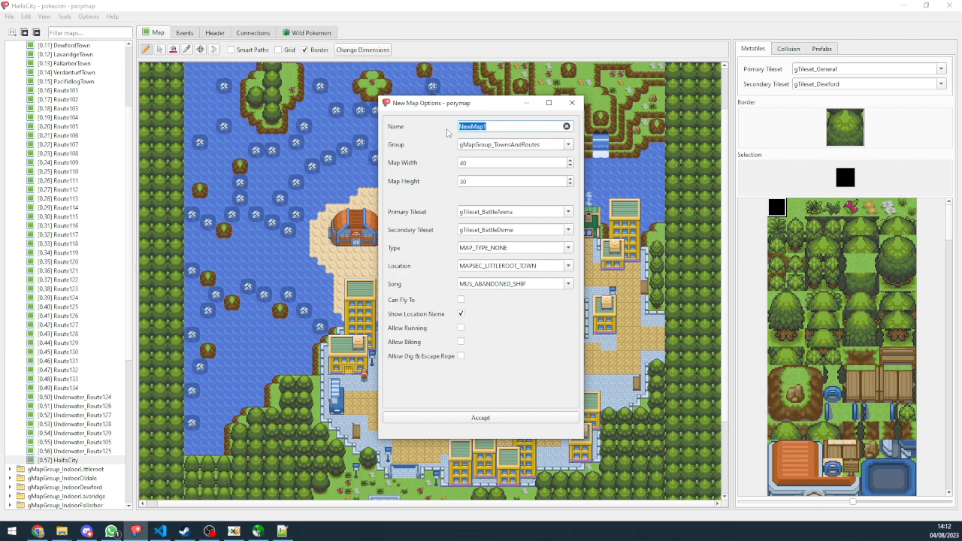
{"action": "type", "text": "Ri"}
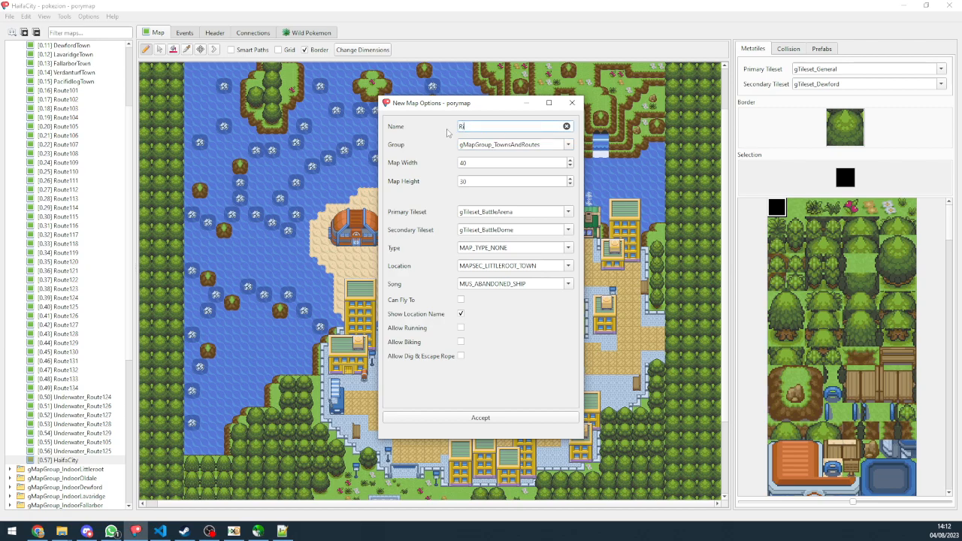
{"action": "type", "text": "Riddle Town"}
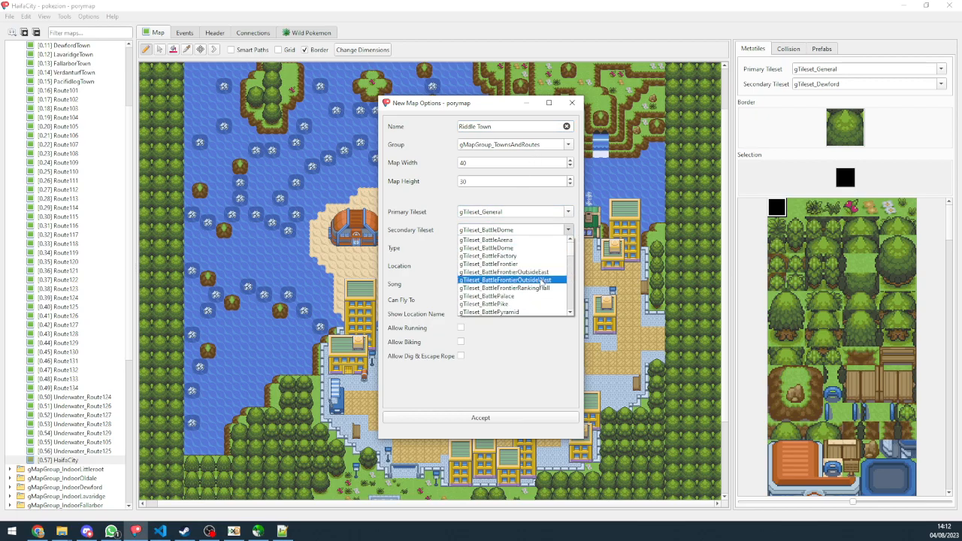
{"action": "scroll", "scroll_direction": "down", "scroll_amount": 3}
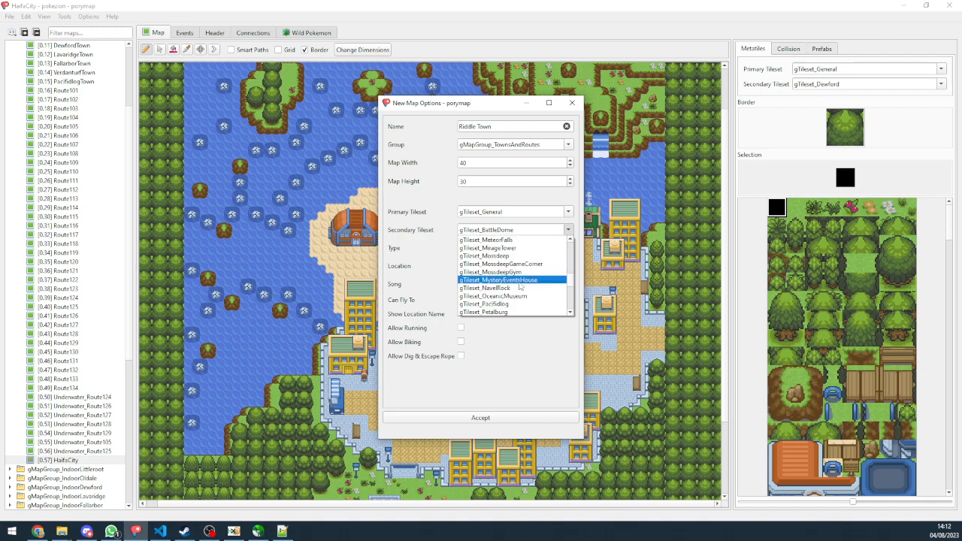
{"action": "left_click", "coordinate": [483, 312]}
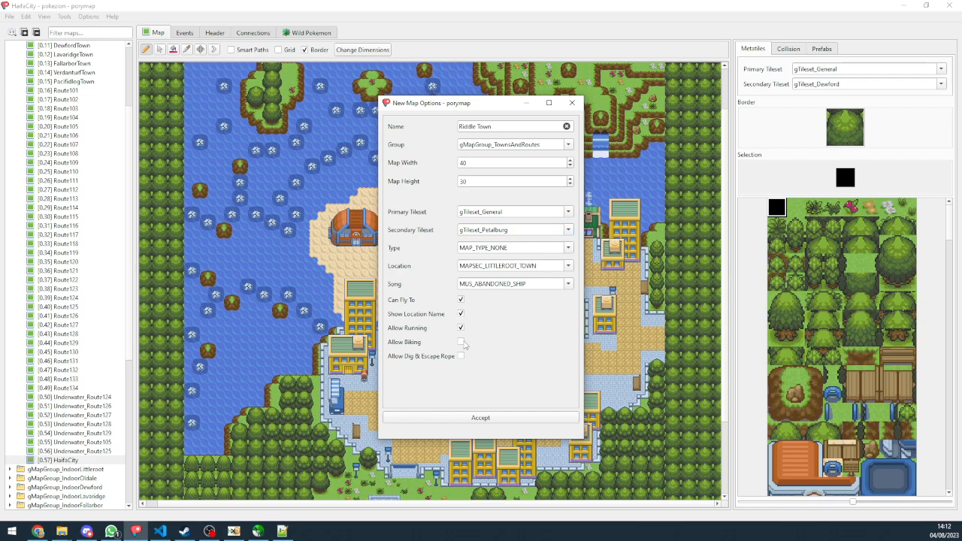
{"action": "left_click", "coordinate": [568, 284]}
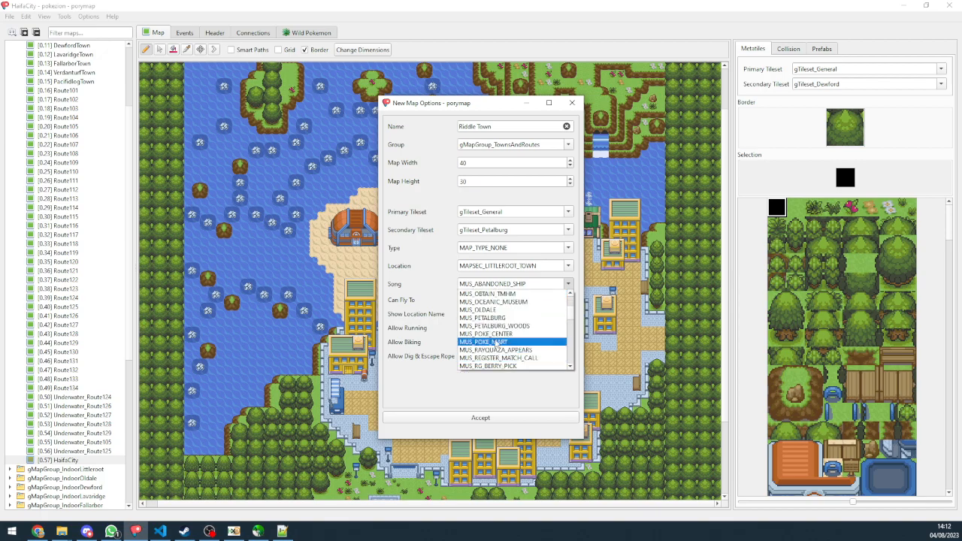
{"action": "left_click", "coordinate": [485, 333]}
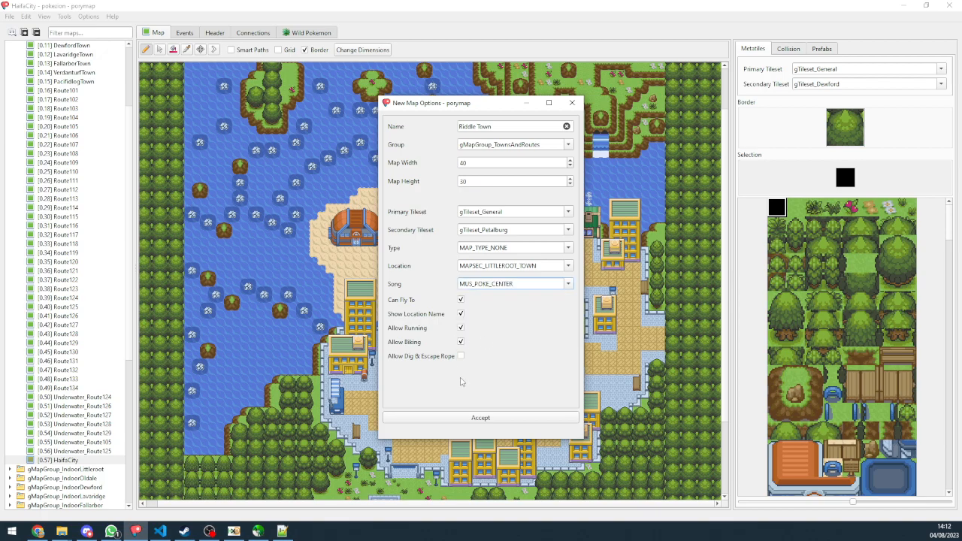
{"action": "left_click", "coordinate": [480, 417]}
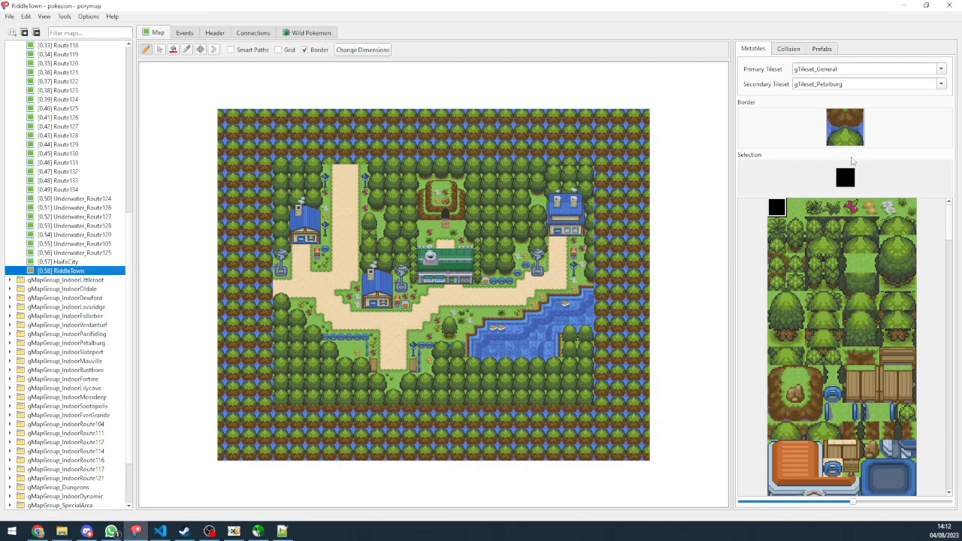
- Fill Riddle Town's border with tree tiles, then open the Petalburg City map
{"action": "left_click", "coordinate": [898, 263]}
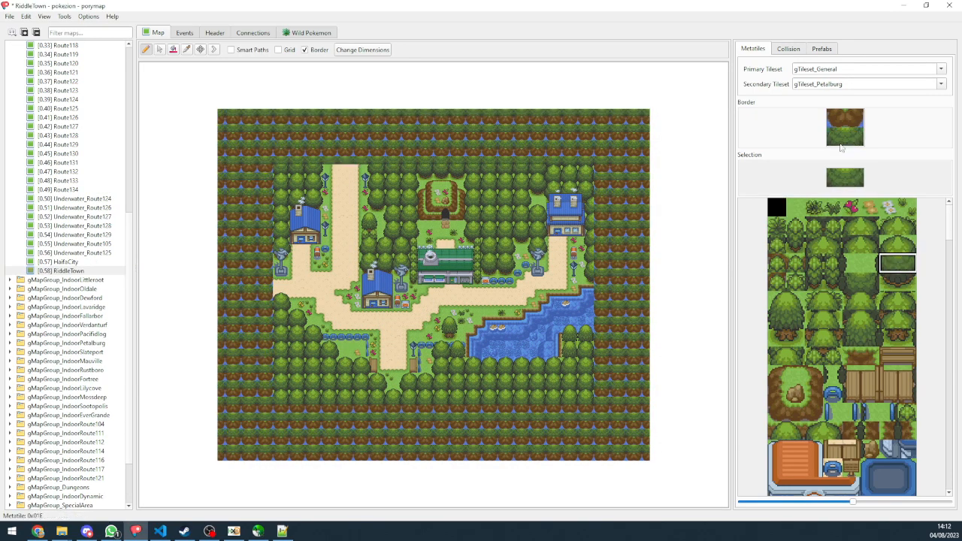
{"action": "left_click", "coordinate": [860, 225]}
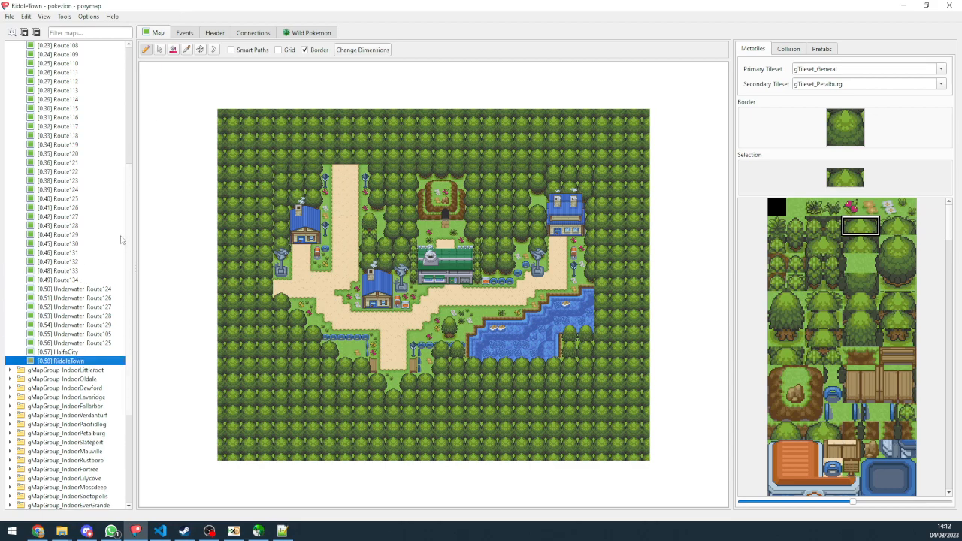
{"action": "left_click", "coordinate": [64, 54]}
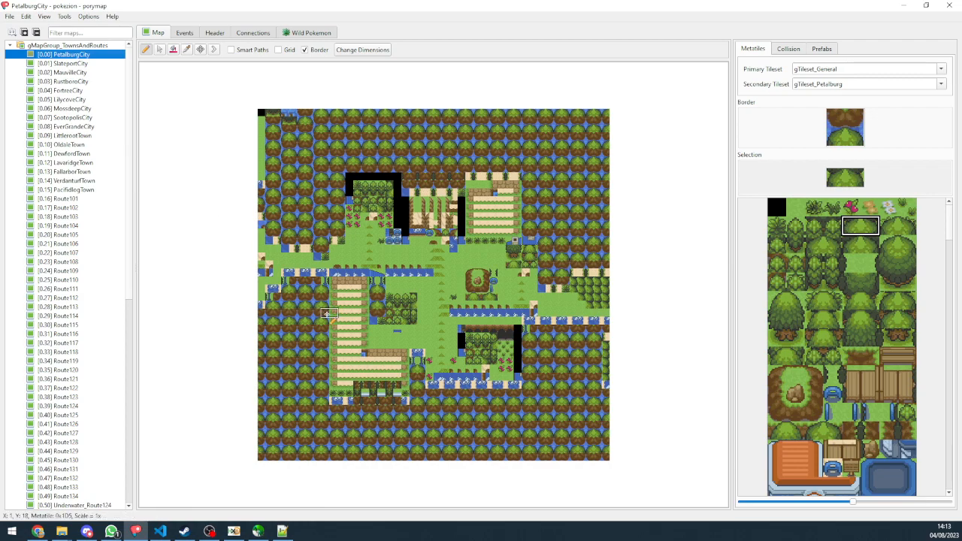
{"action": "mouse_move", "coordinate": [368, 376]}
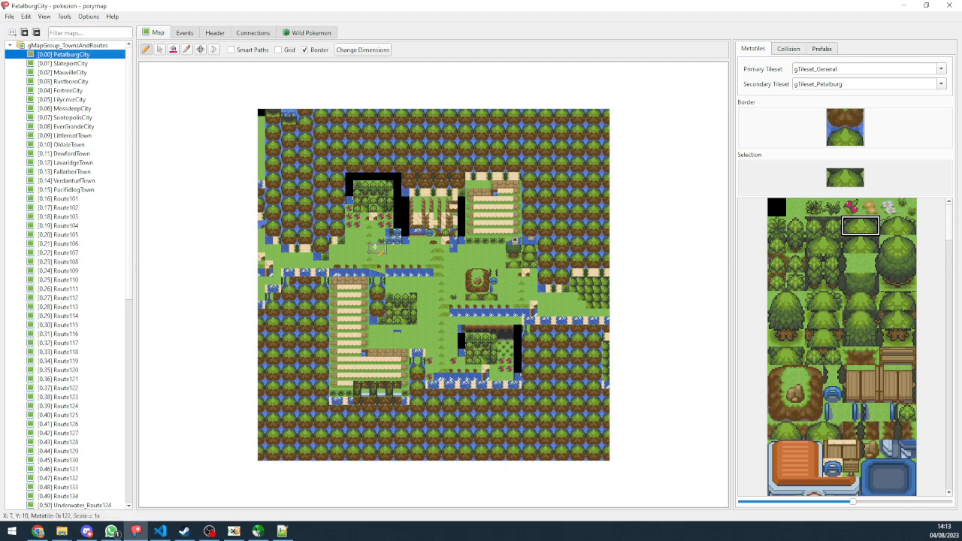
{"action": "mouse_move", "coordinate": [442, 295]}
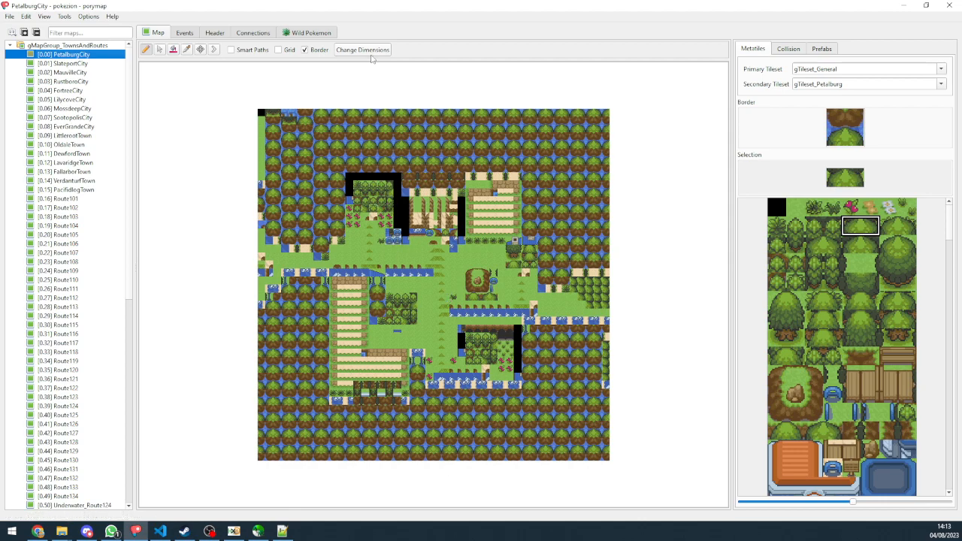
{"action": "mouse_move", "coordinate": [362, 50]}
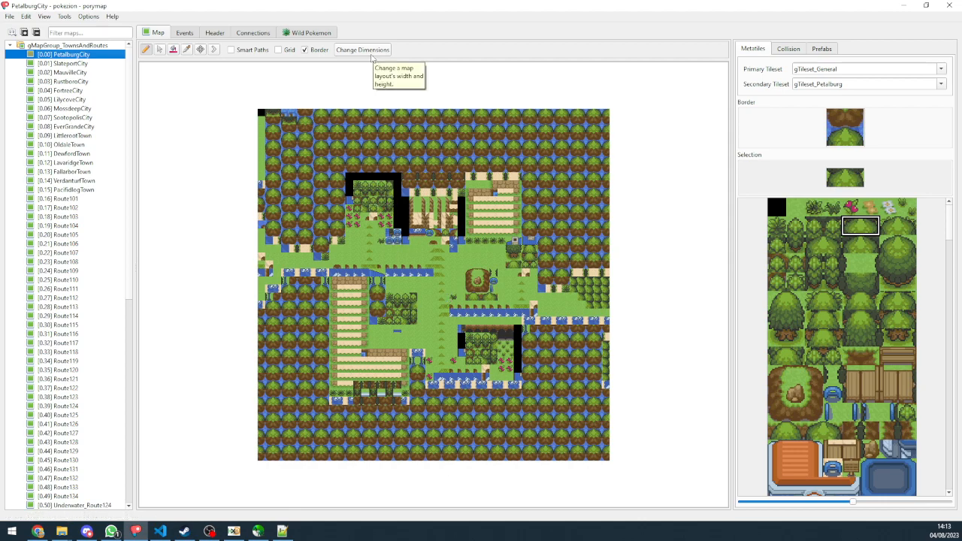
{"action": "mouse_move", "coordinate": [279, 516]}
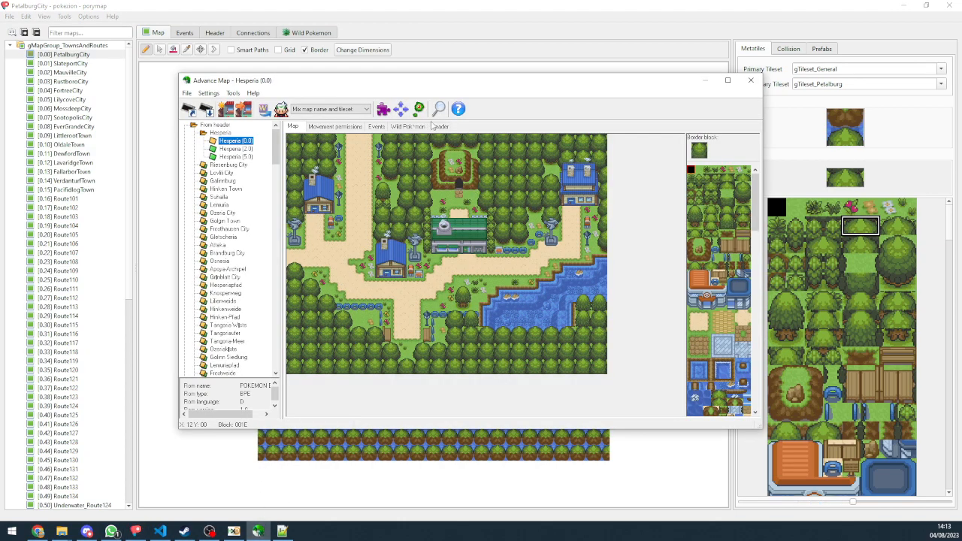
- Widen the Petalburg City layout through Change Dimensions, keeping height 30
{"action": "left_click", "coordinate": [440, 126]}
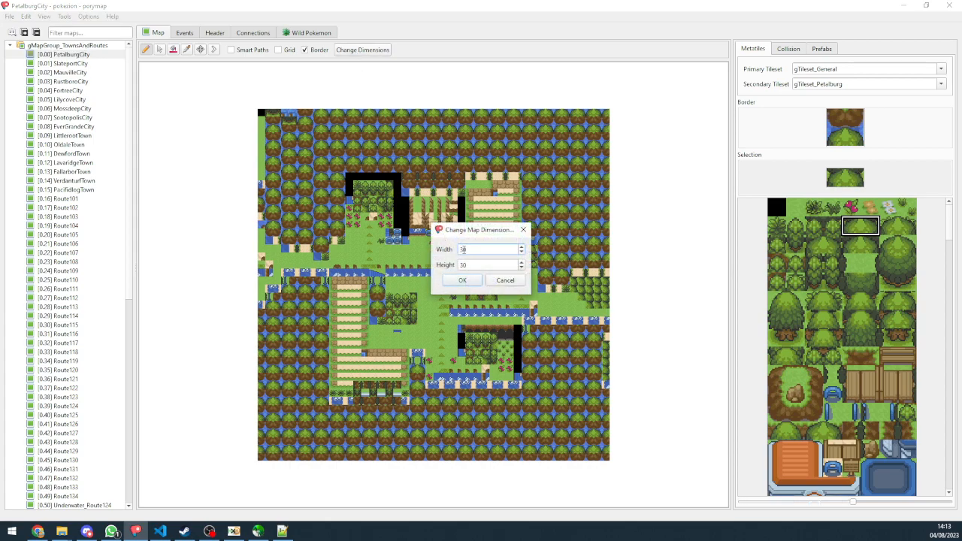
{"action": "left_click", "coordinate": [462, 279]}
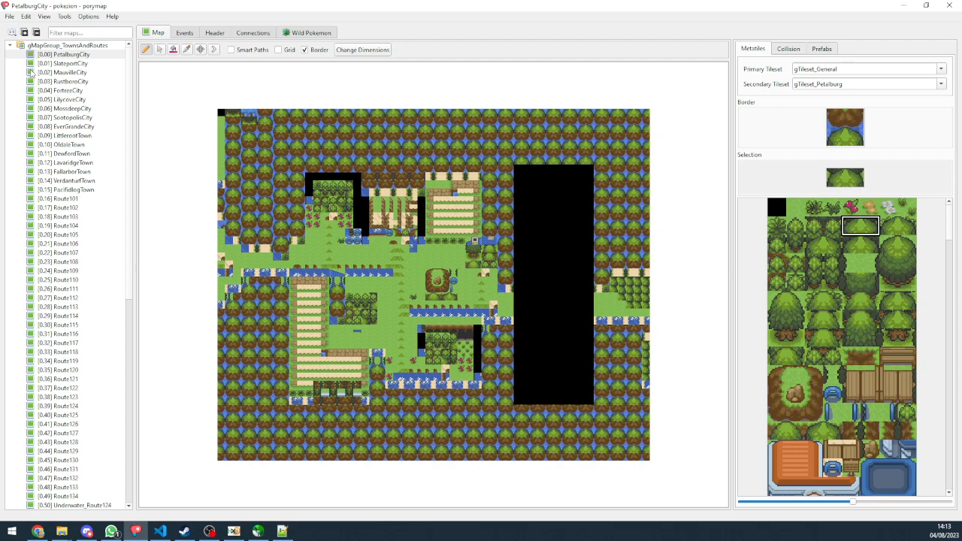
{"action": "mouse_move", "coordinate": [212, 389]}
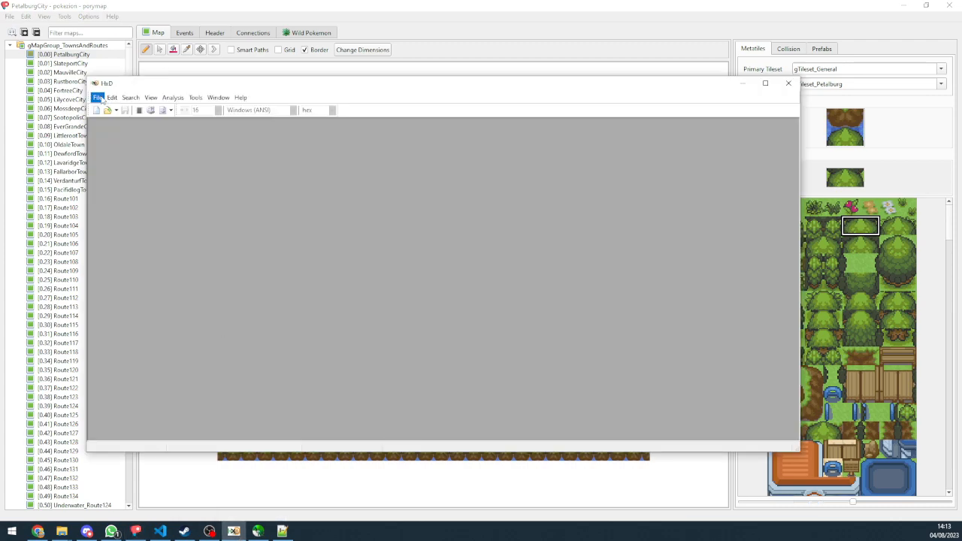
- Open Hesperia (0.0).map from the Desktop in HxD and copy its selected tile bytes
{"action": "left_click", "coordinate": [97, 98]}
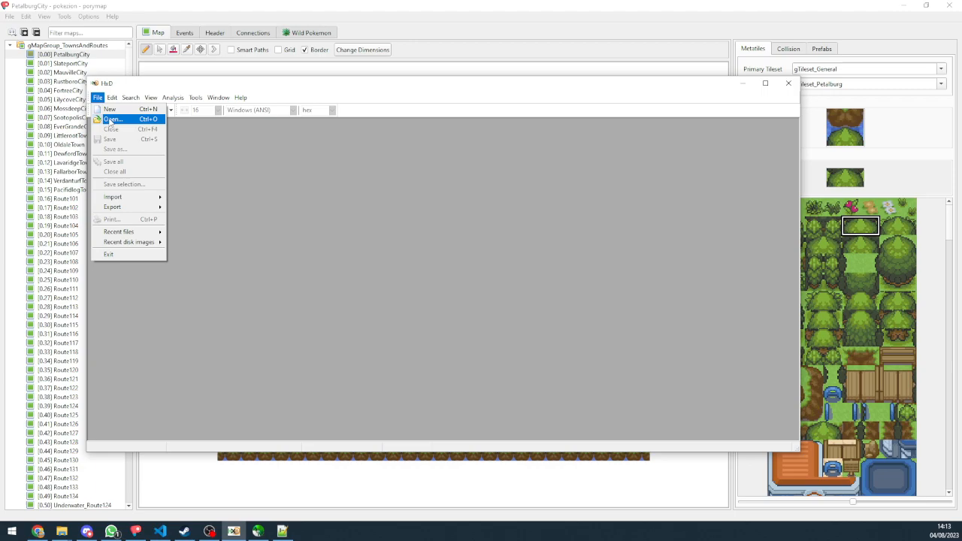
{"action": "left_click", "coordinate": [112, 119]}
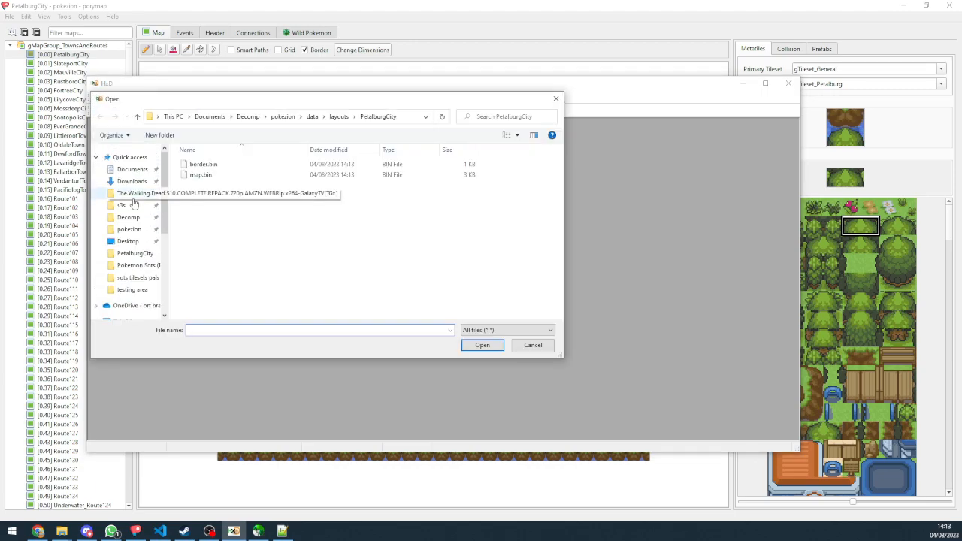
{"action": "left_click", "coordinate": [128, 241]}
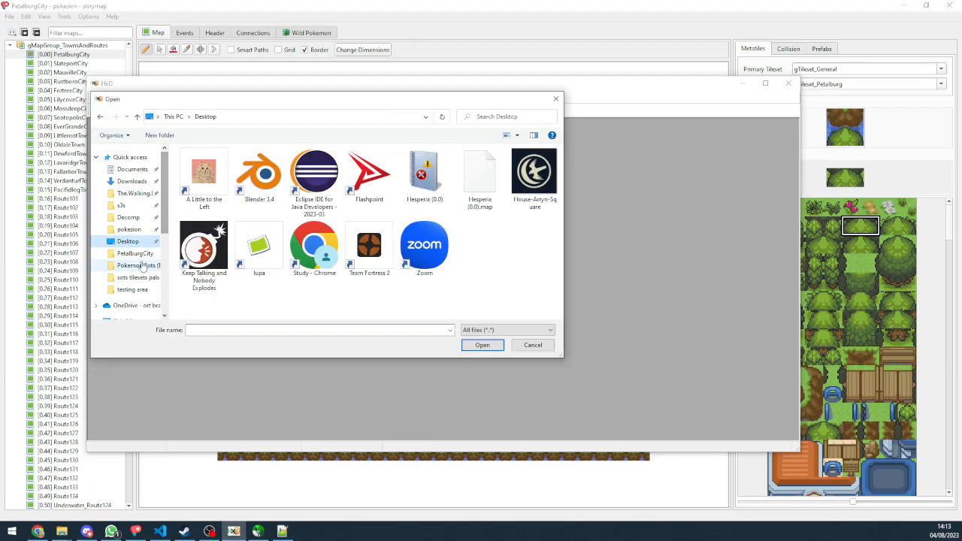
{"action": "left_click", "coordinate": [480, 177]}
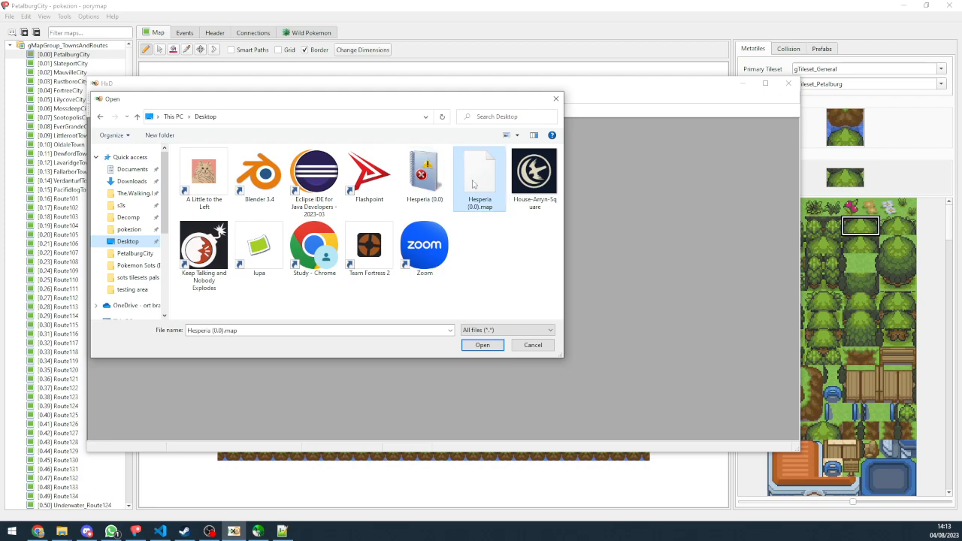
{"action": "left_click", "coordinate": [482, 345]}
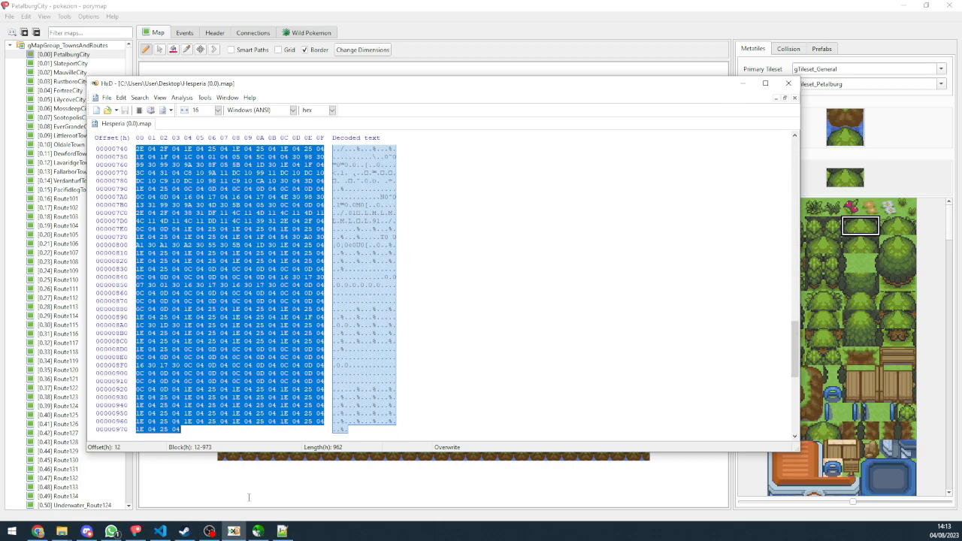
{"action": "right_click", "coordinate": [240, 225]}
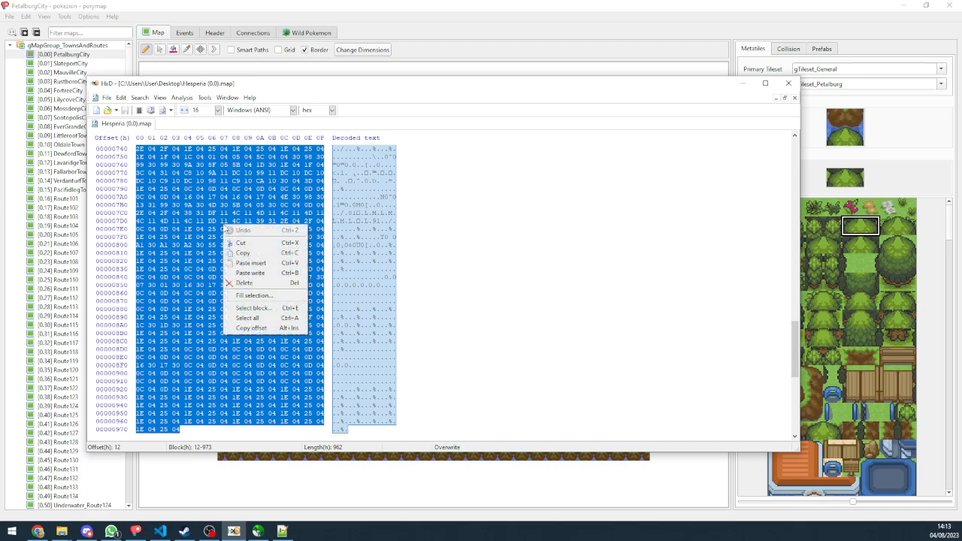
{"action": "mouse_move", "coordinate": [263, 243]}
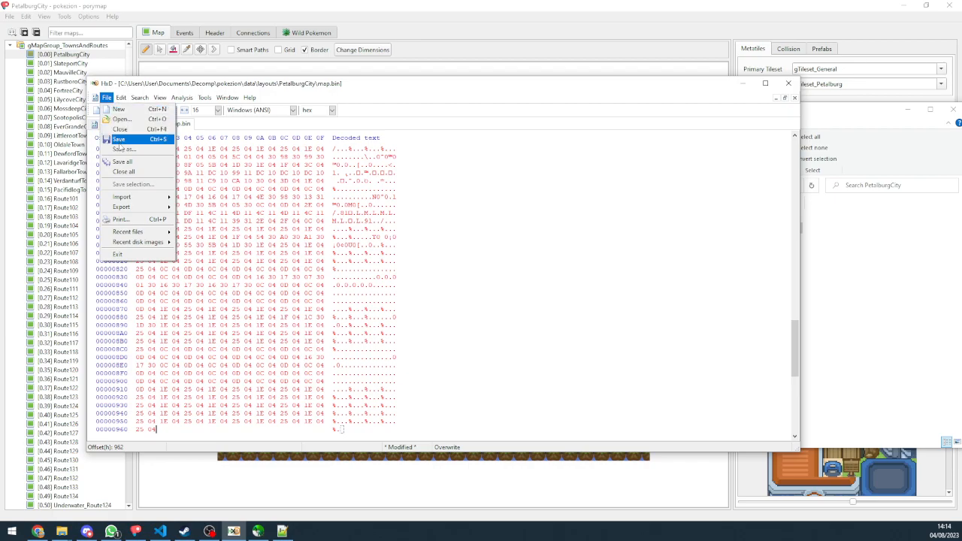
- Save the pasted map data in HxD and reload Petalburg City with a tree border
{"action": "left_click", "coordinate": [119, 139]}
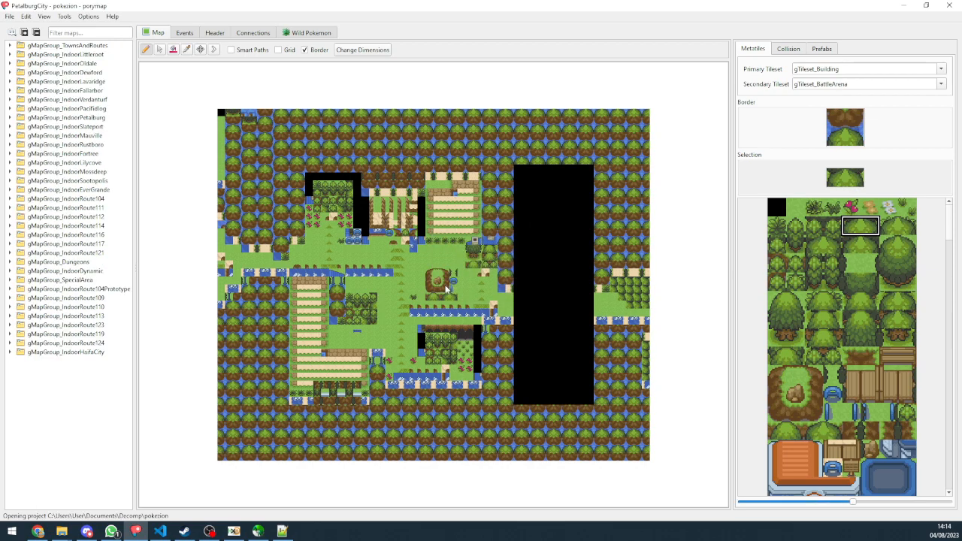
{"action": "left_click", "coordinate": [9, 45]}
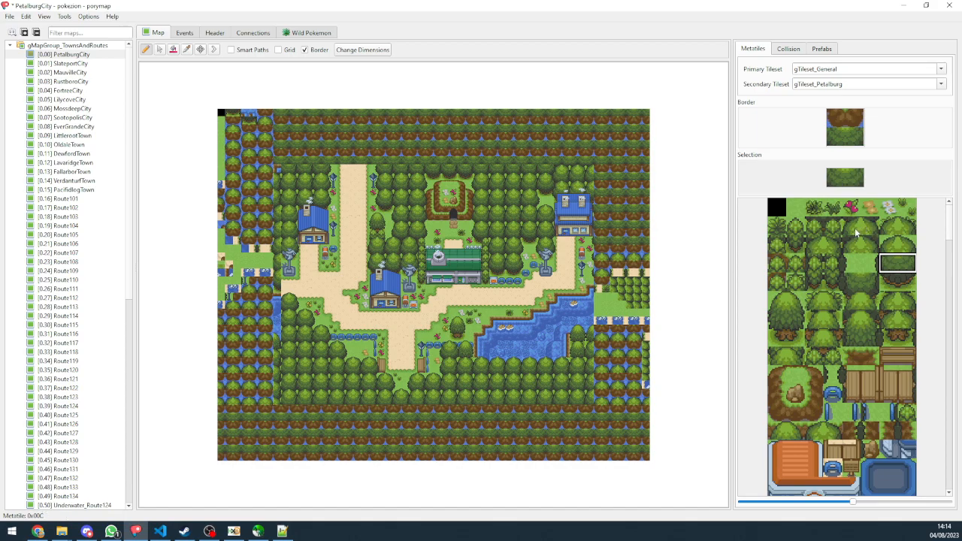
{"action": "left_click", "coordinate": [860, 226]}
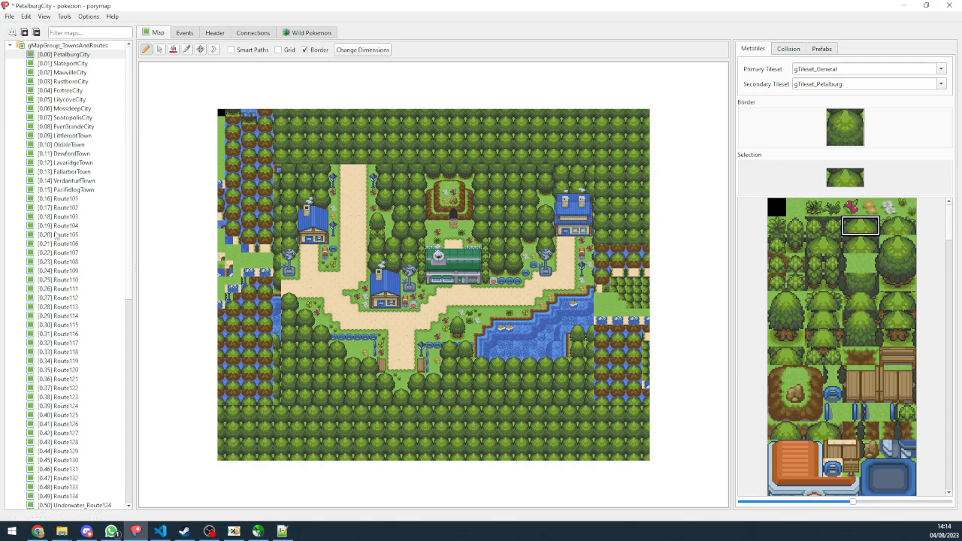
{"action": "scroll", "scroll_direction": "down", "scroll_amount": 3}
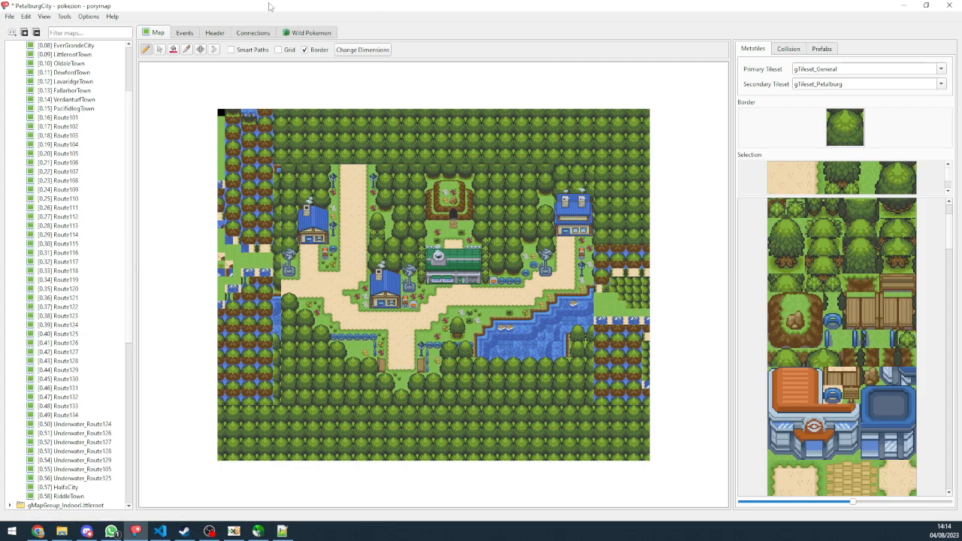
{"action": "mouse_move", "coordinate": [132, 5]}
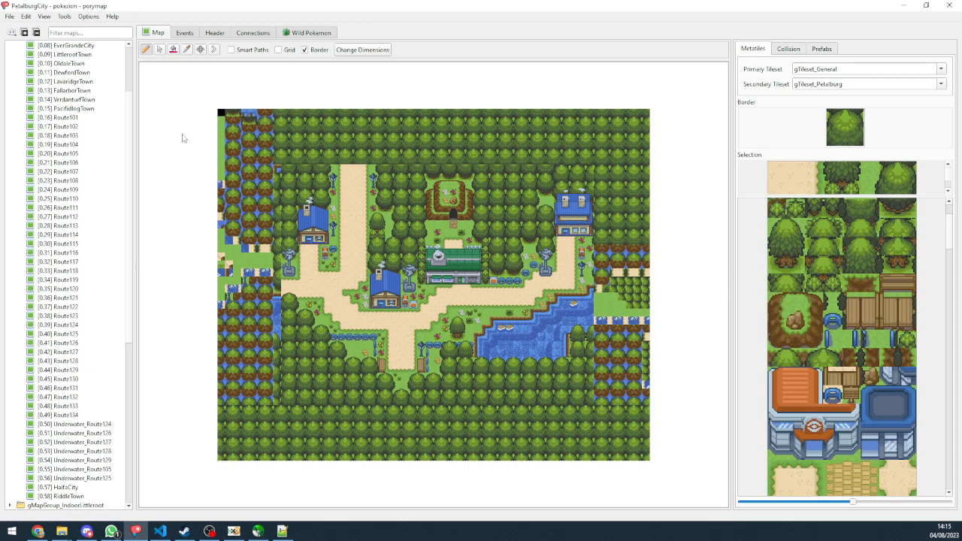
{"action": "mouse_move", "coordinate": [189, 127]}
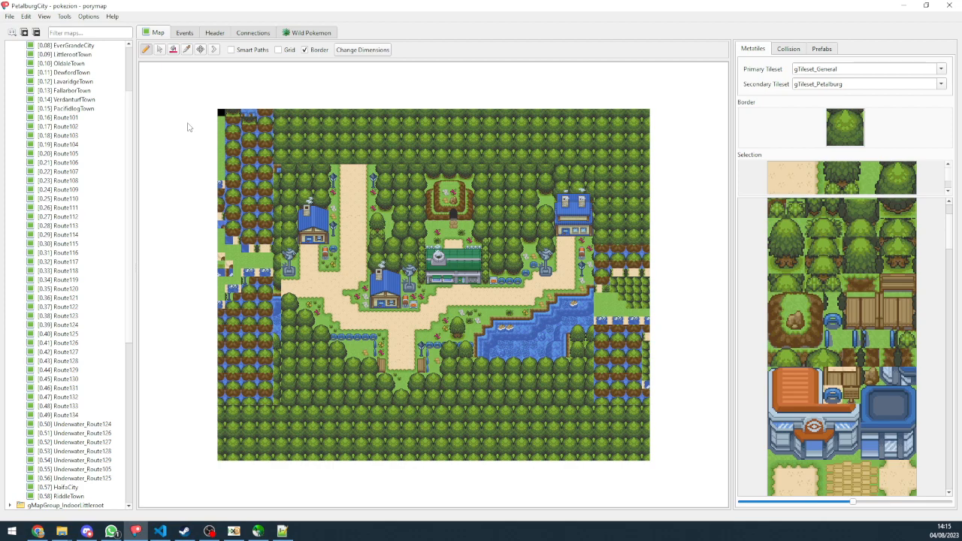
{"action": "mouse_move", "coordinate": [185, 93]}
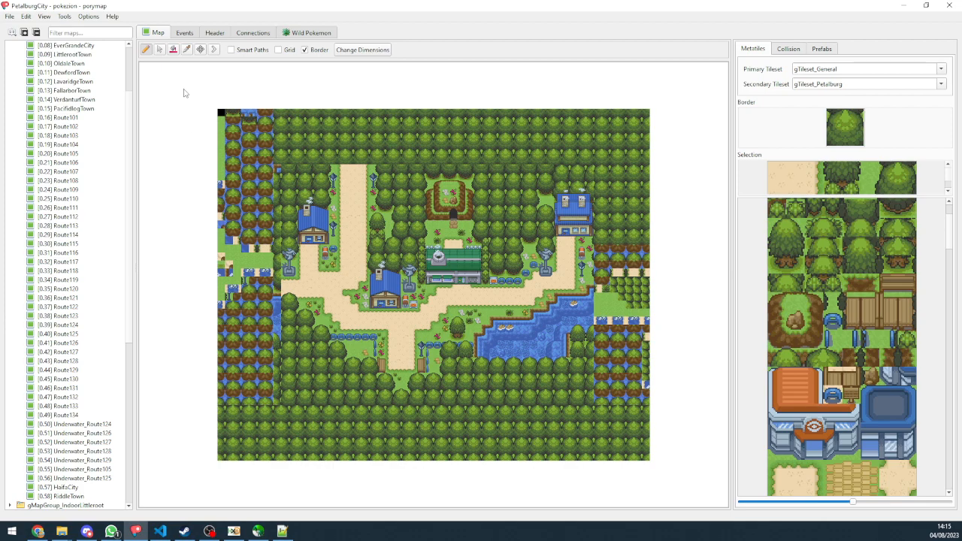